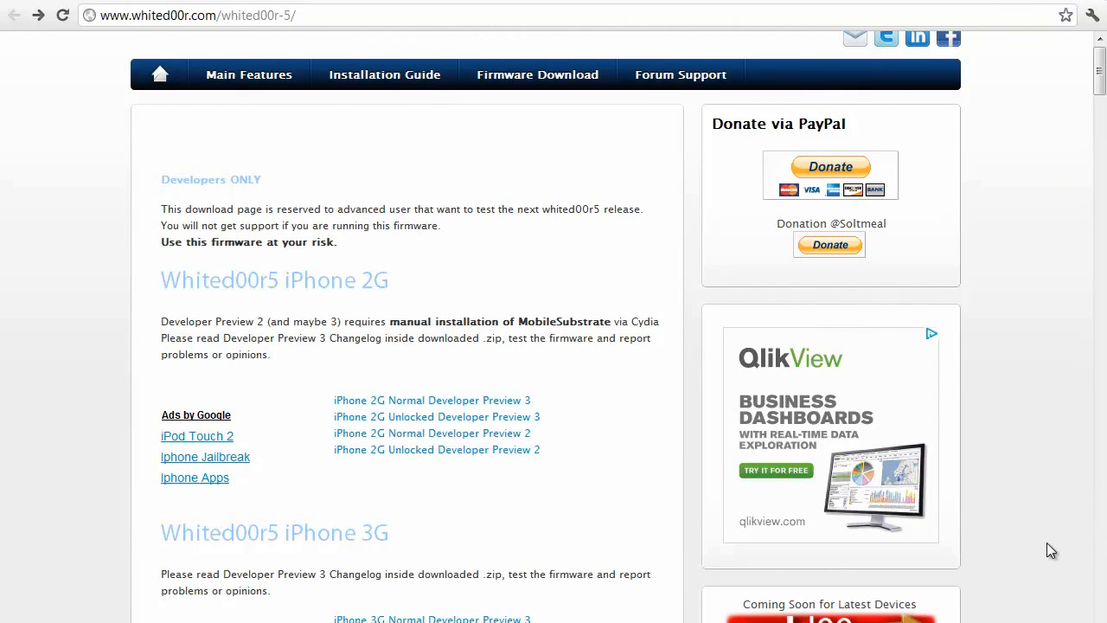
mouse_move(1031, 296)
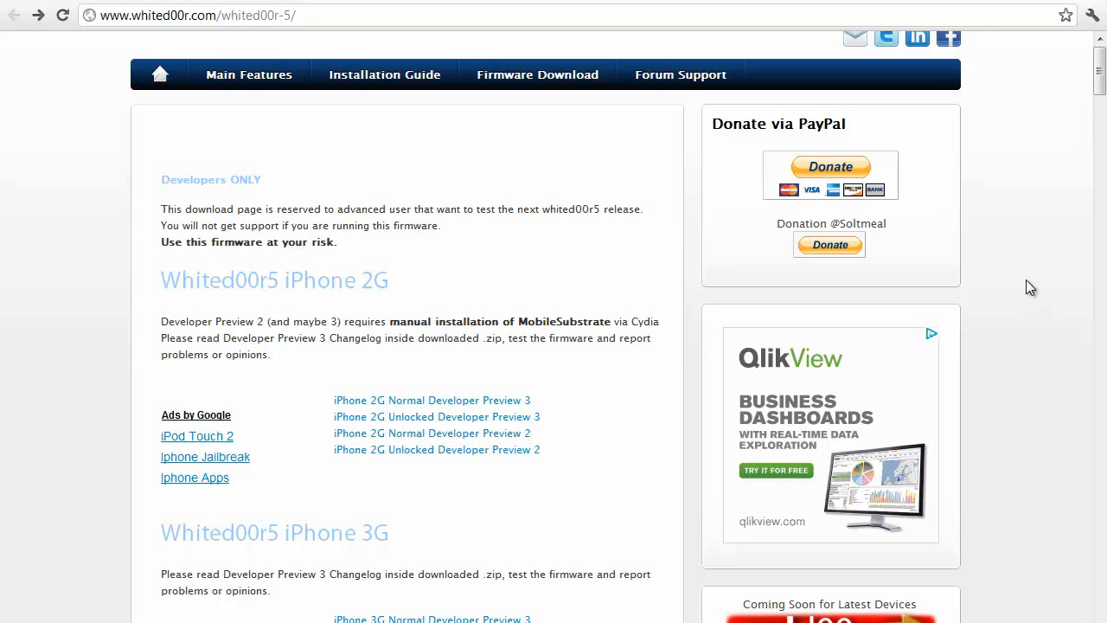
scroll(down, 3)
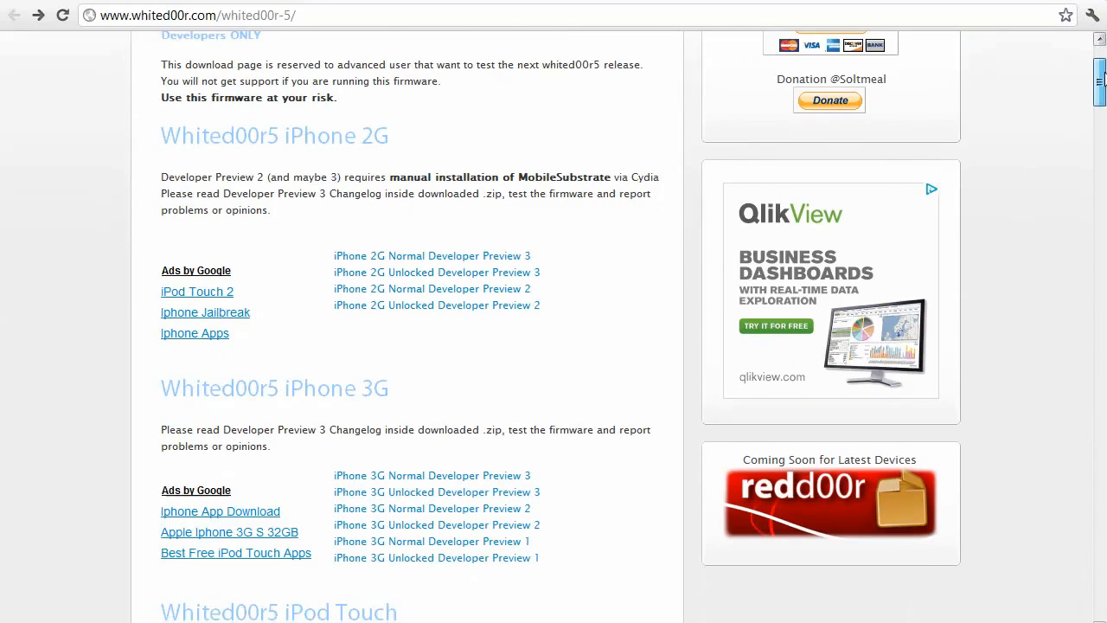
scroll(down, 3)
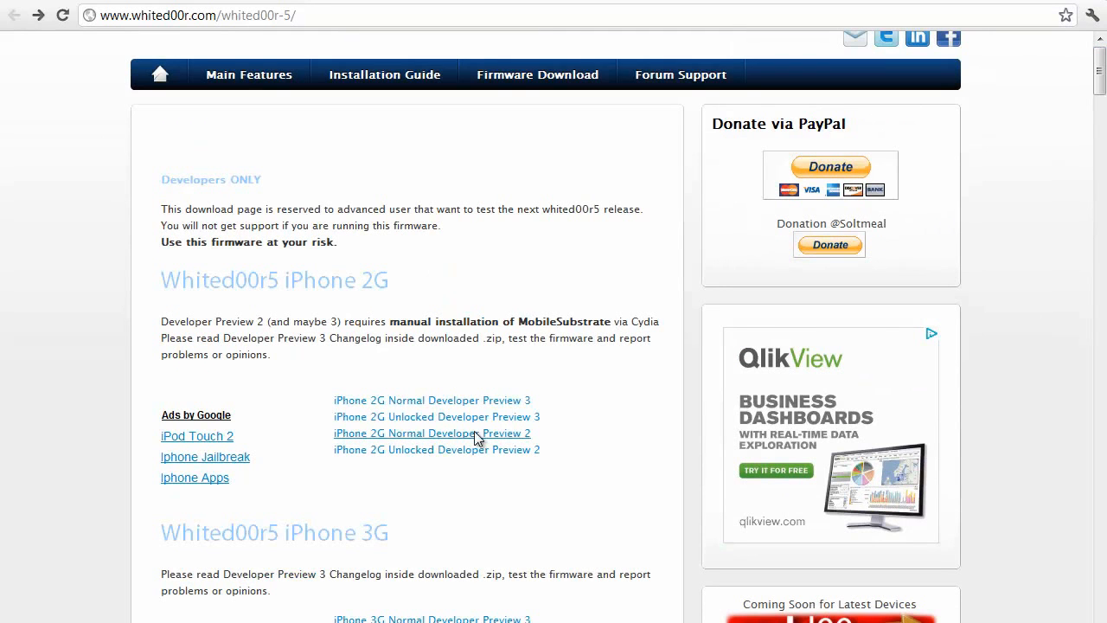
scroll(down, 3)
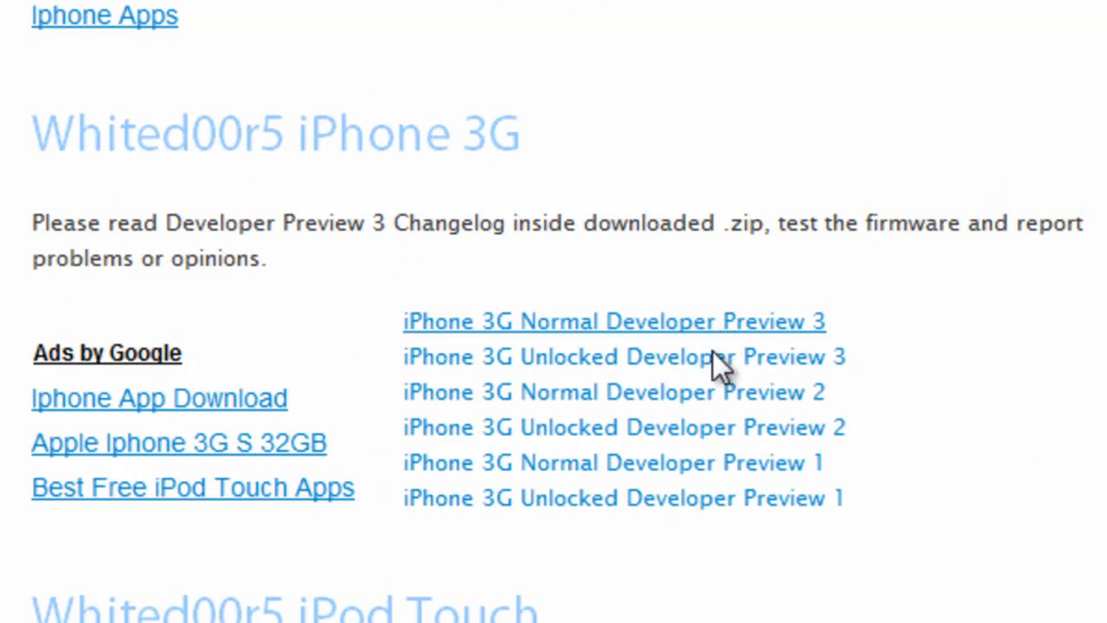
mouse_move(794, 357)
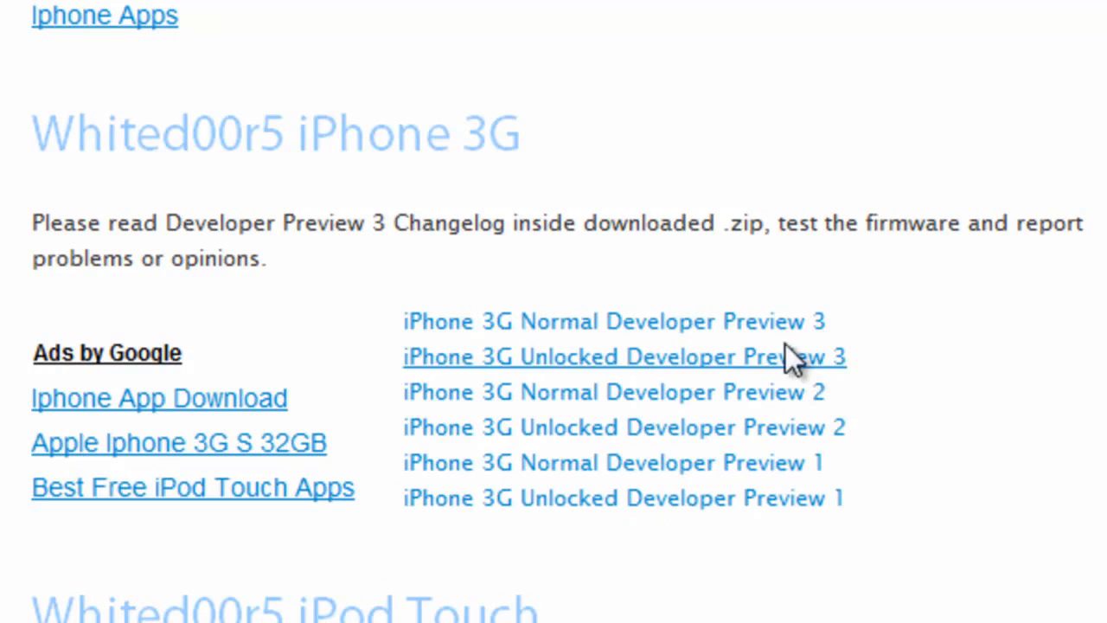
mouse_move(818, 433)
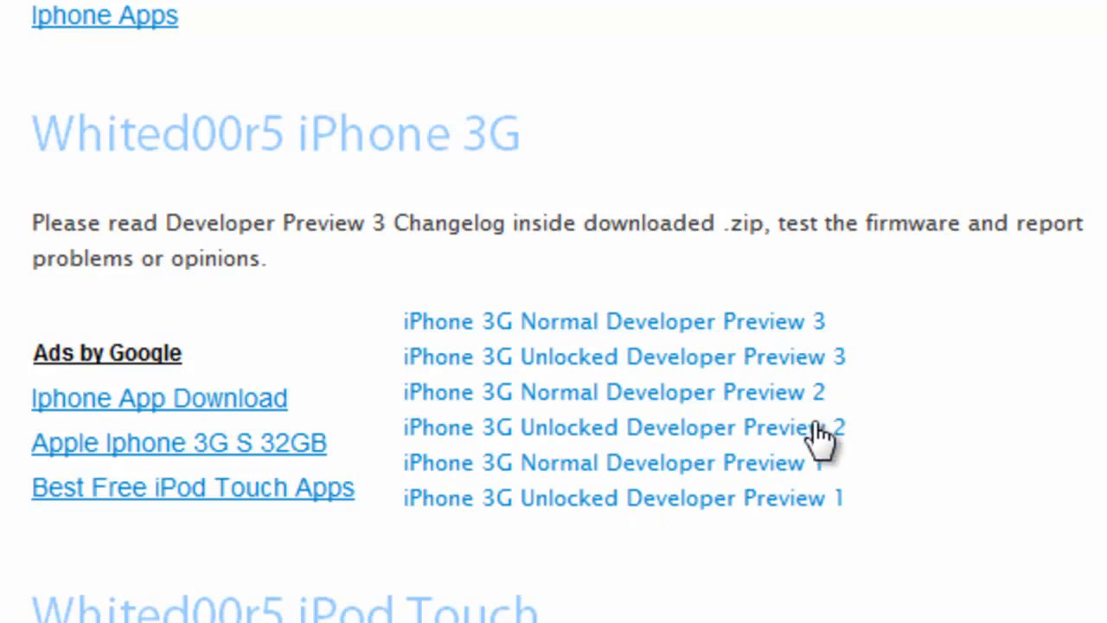
mouse_move(800, 337)
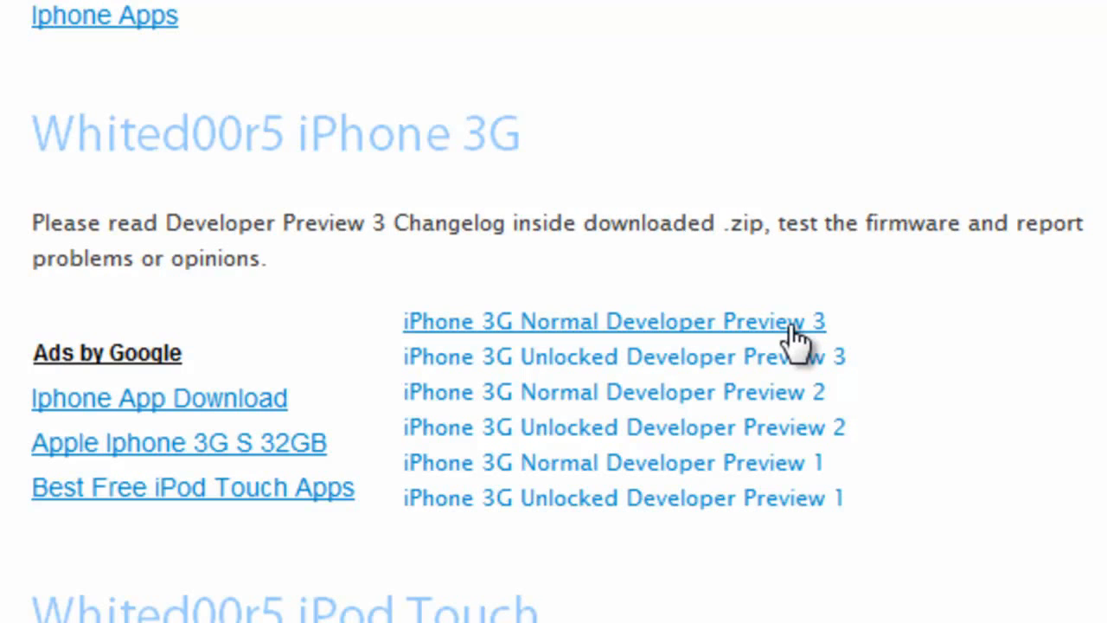
mouse_move(788, 240)
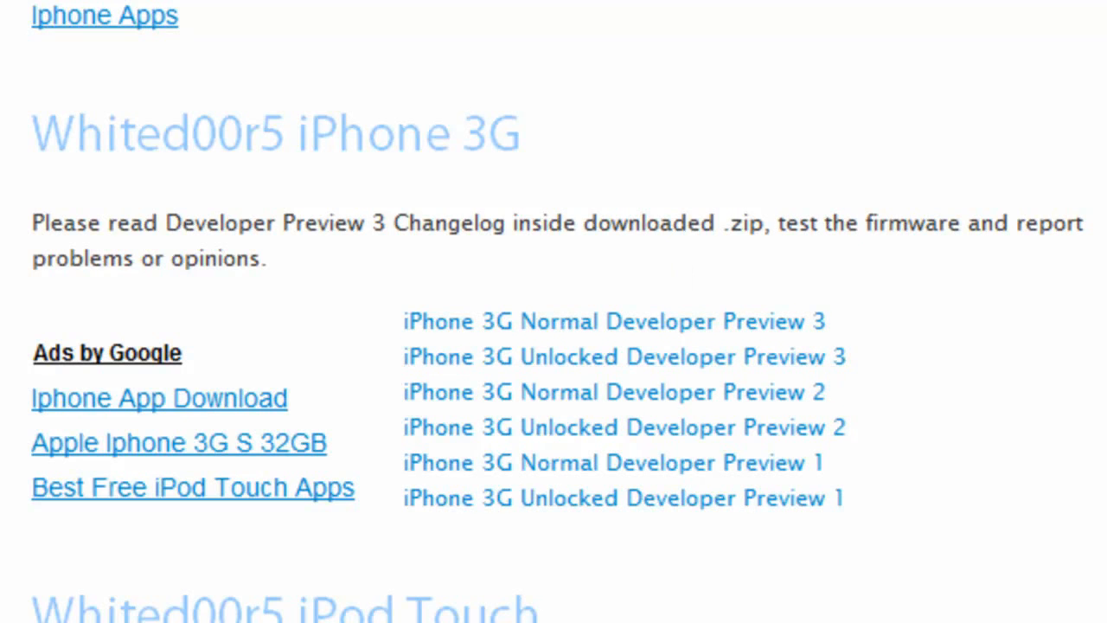
scroll(down, 3)
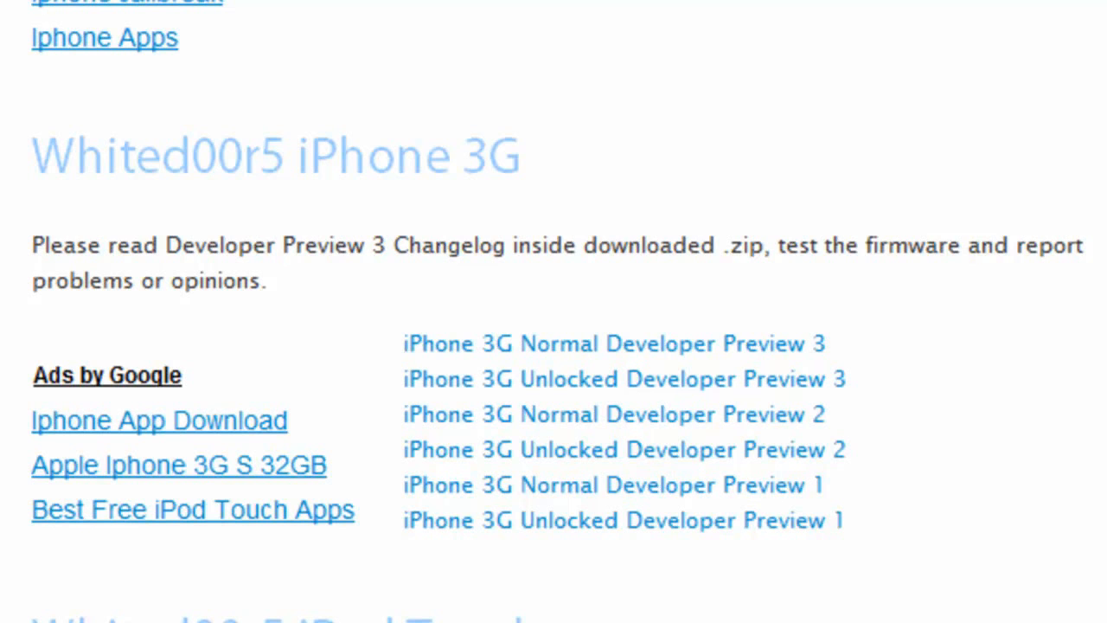
mouse_move(614, 344)
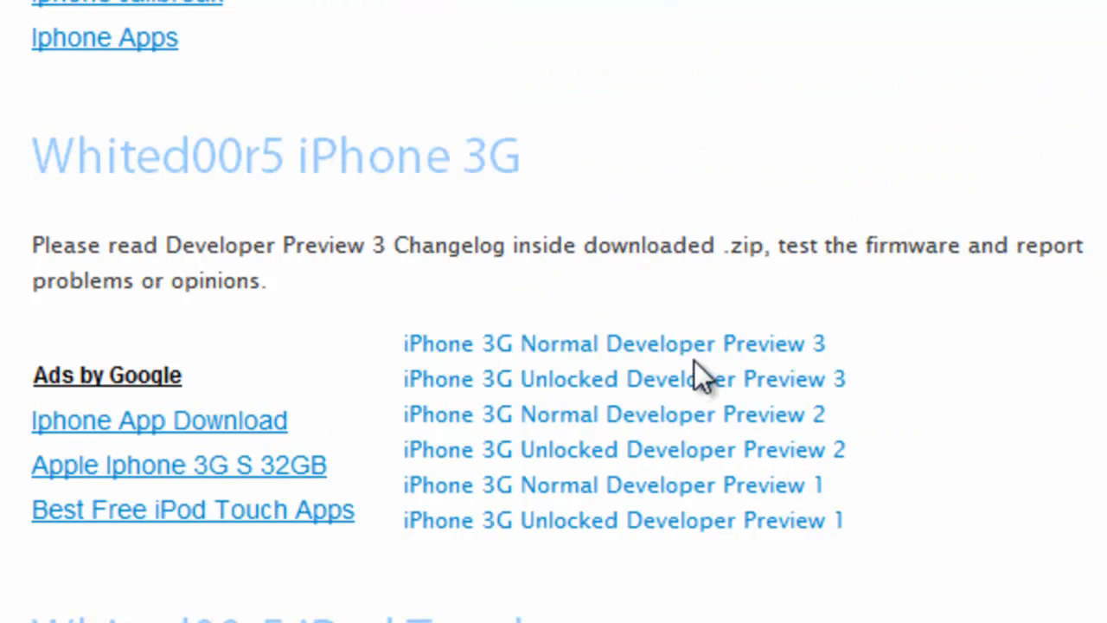
mouse_move(743, 385)
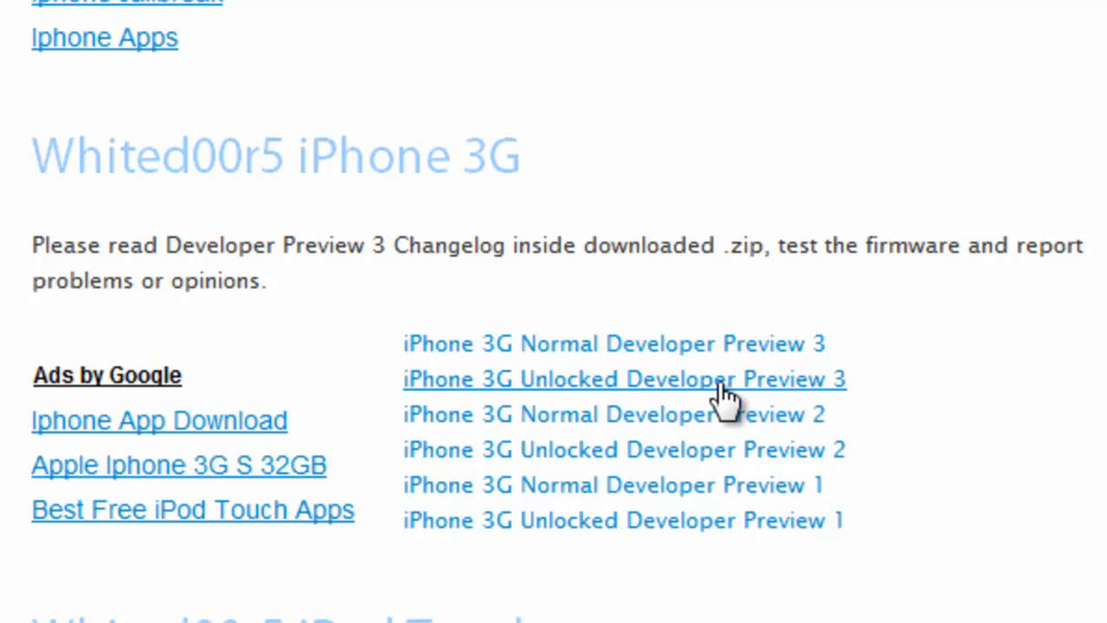
mouse_move(817, 337)
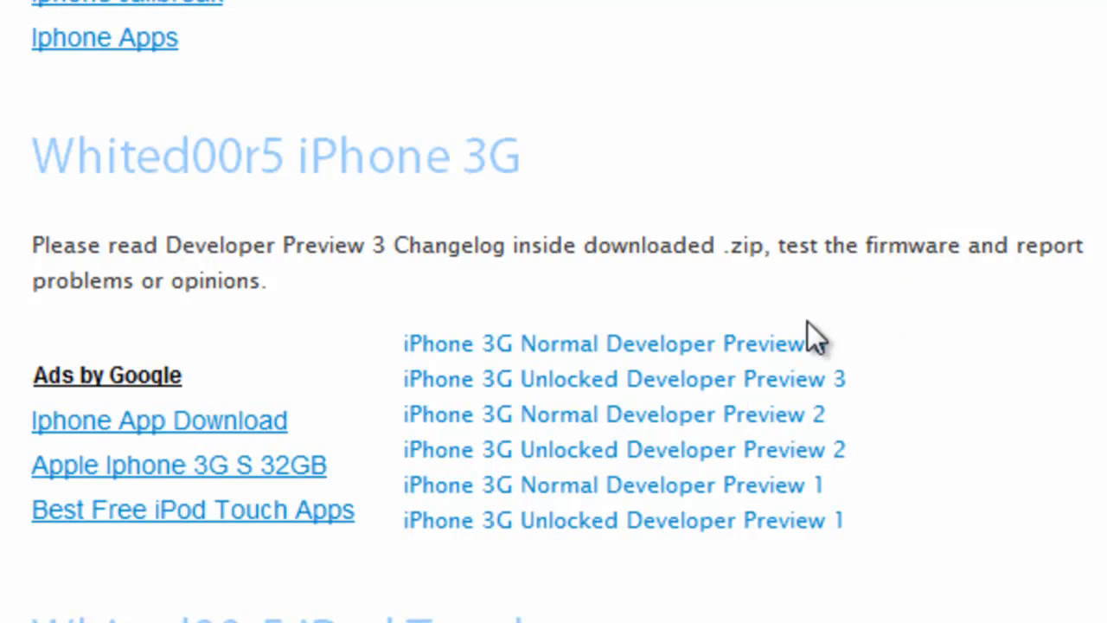
mouse_move(709, 380)
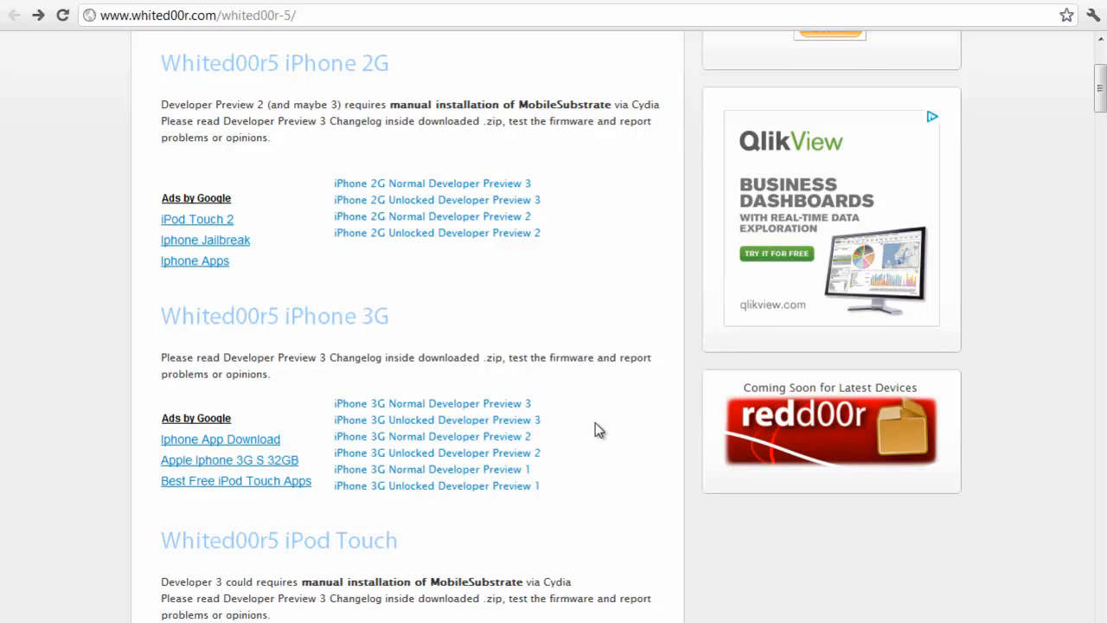
mouse_move(580, 529)
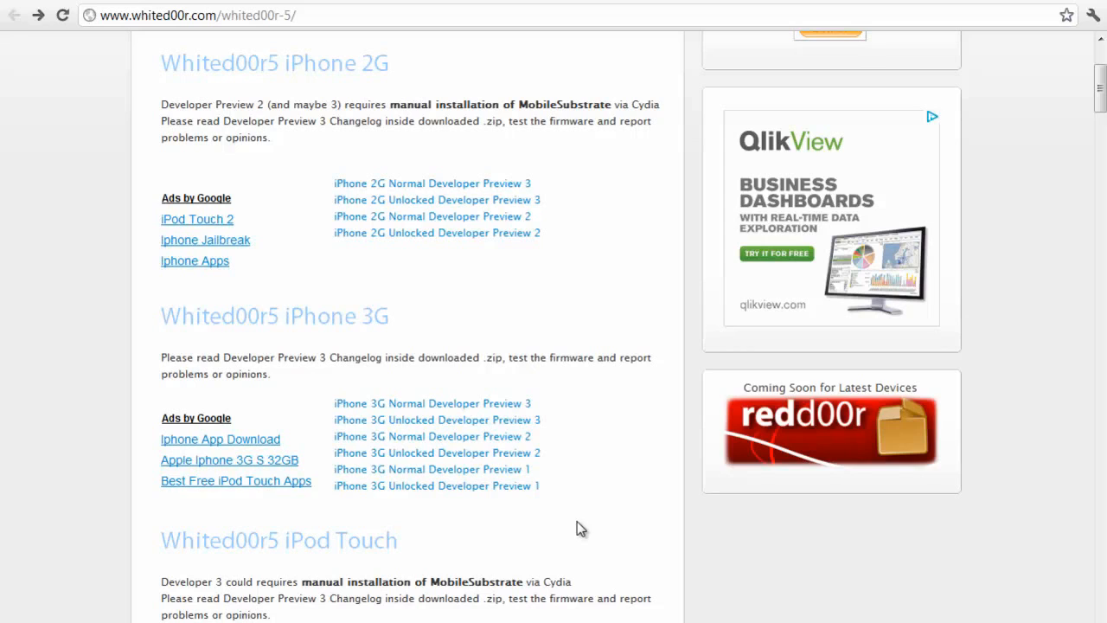
mouse_move(628, 491)
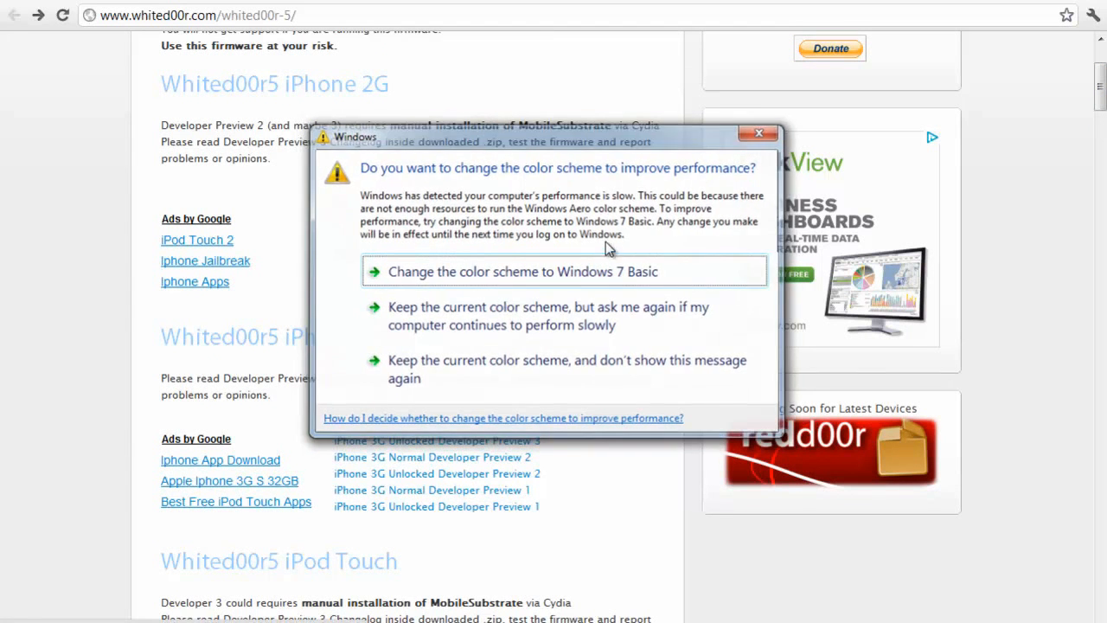
click(758, 133)
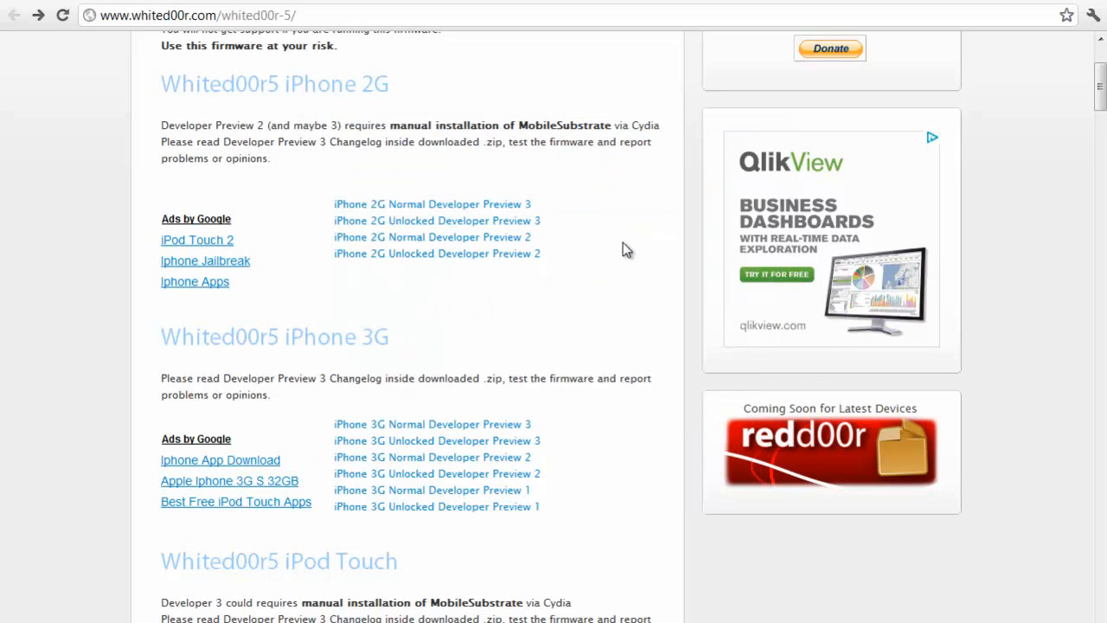